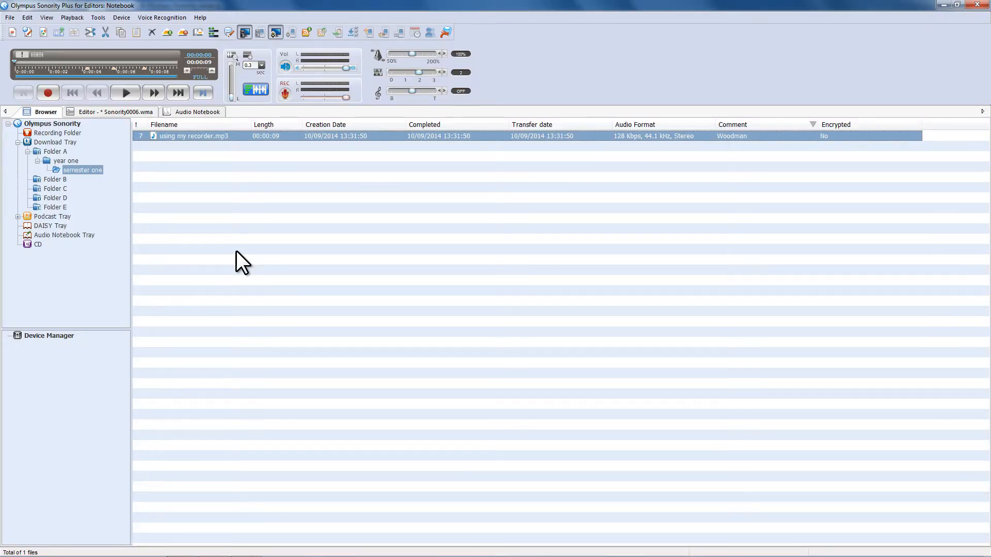
mouse_move(165, 144)
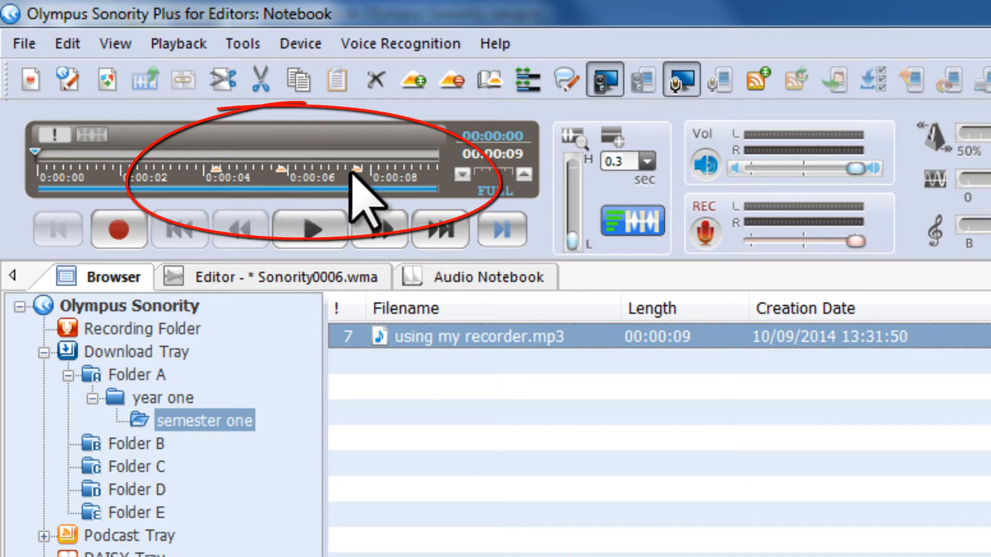
mouse_move(298, 190)
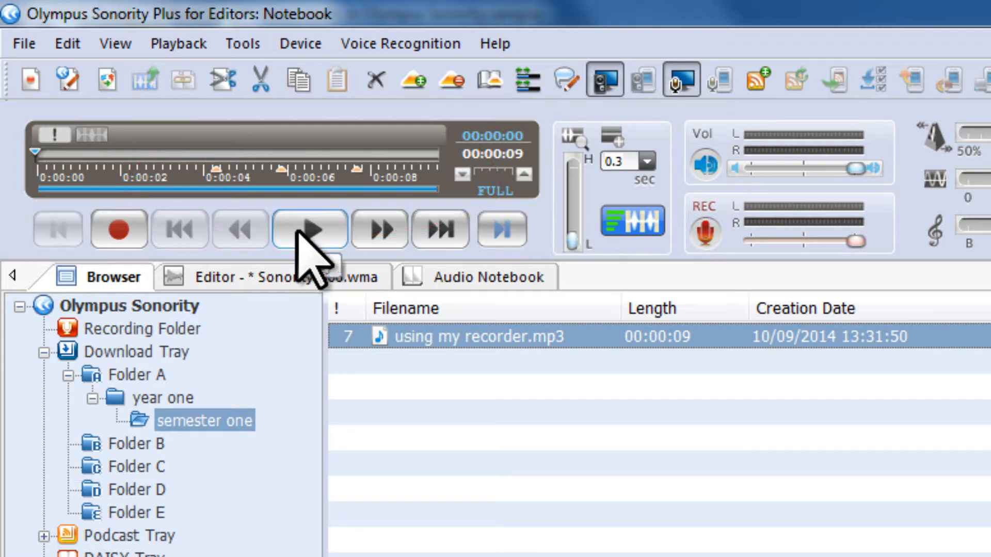
Play 'using my recorder.mp3' through to its 9-second end and stop playback
left_click(309, 229)
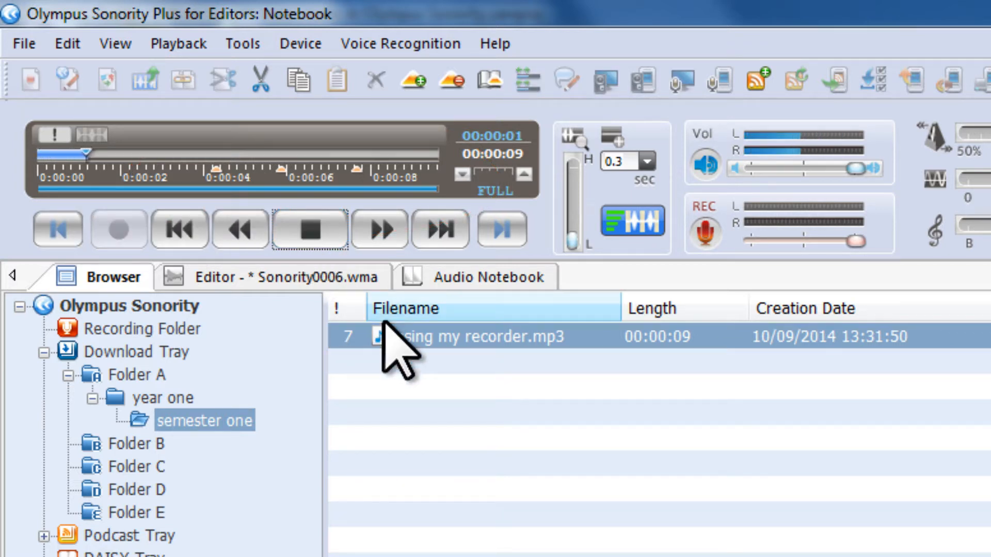
left_click(379, 229)
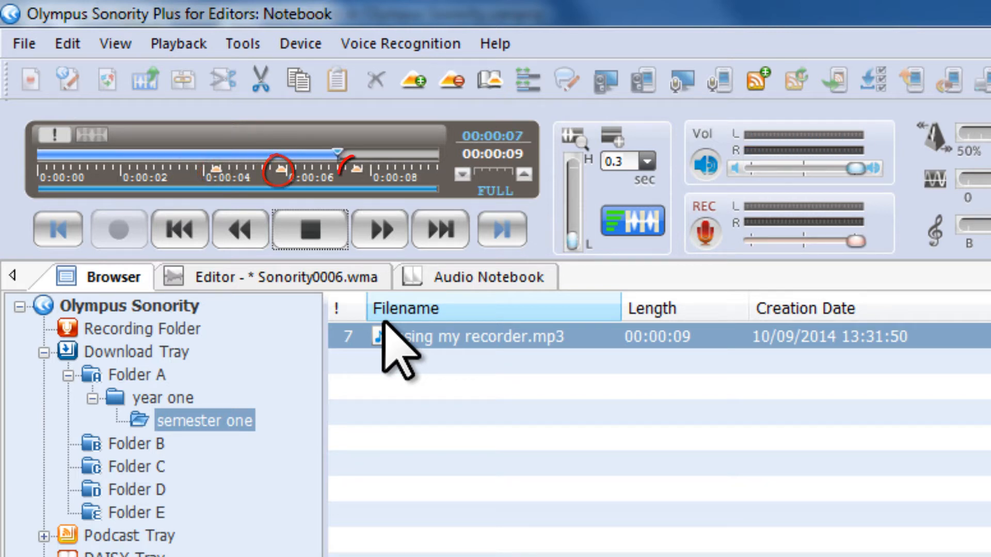
left_click(309, 229)
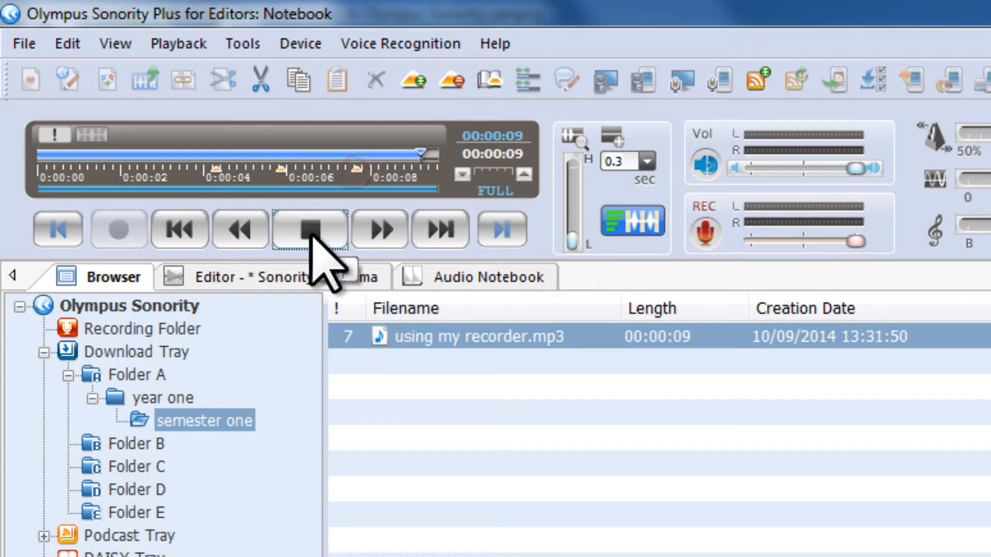
left_click(308, 229)
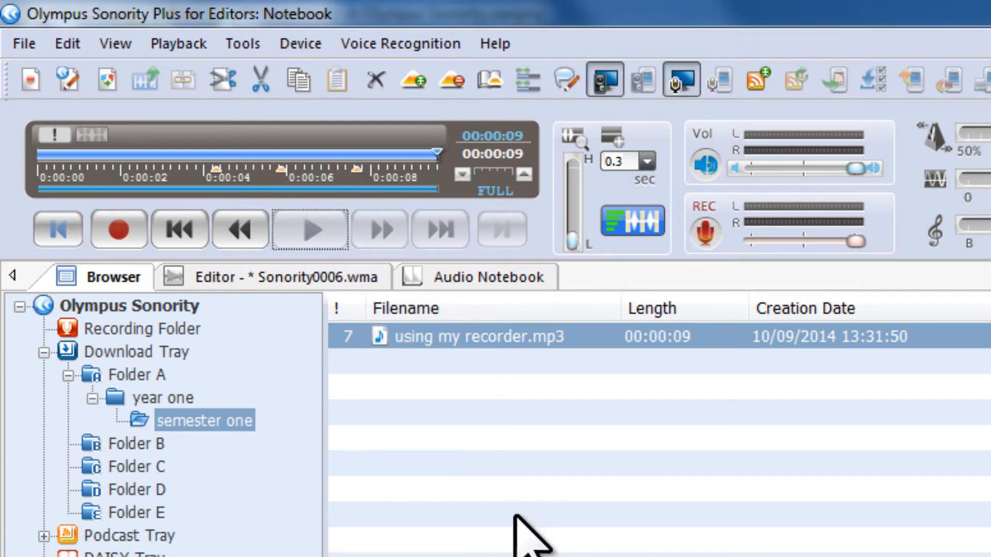
mouse_move(168, 190)
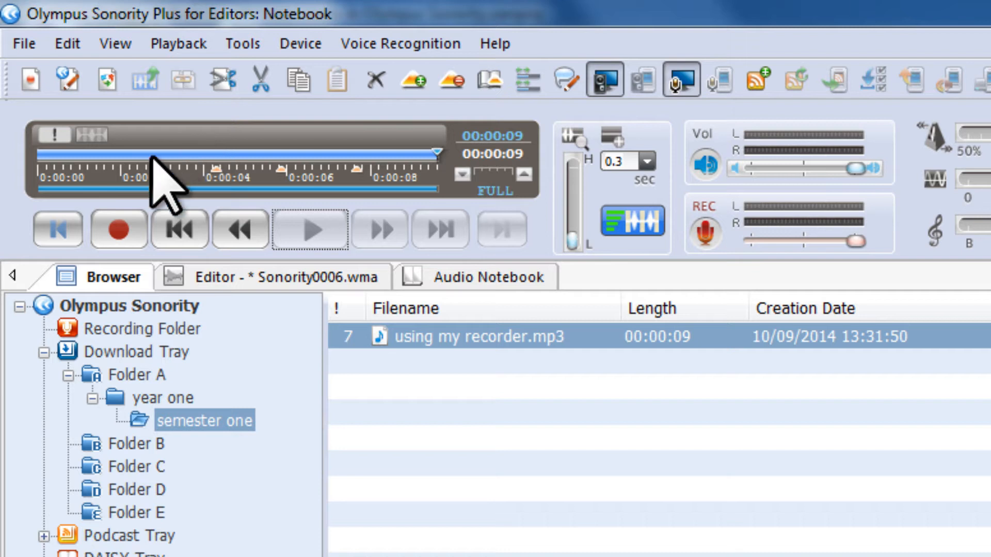
mouse_move(354, 190)
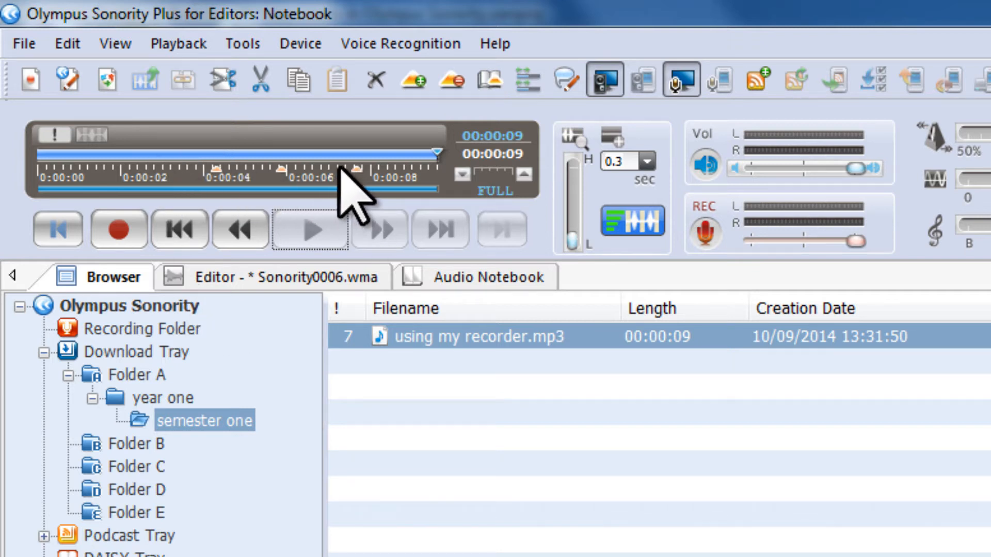
mouse_move(325, 202)
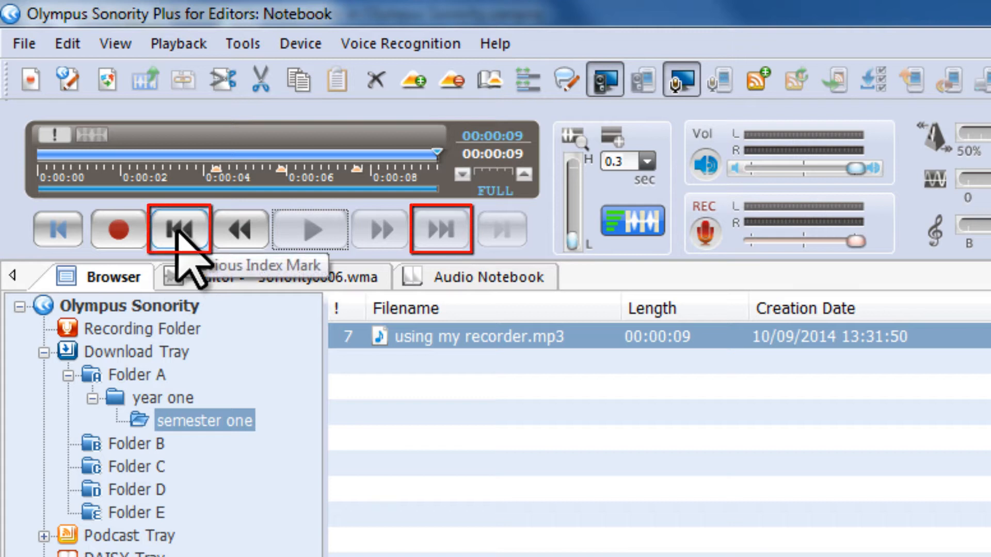
mouse_move(443, 230)
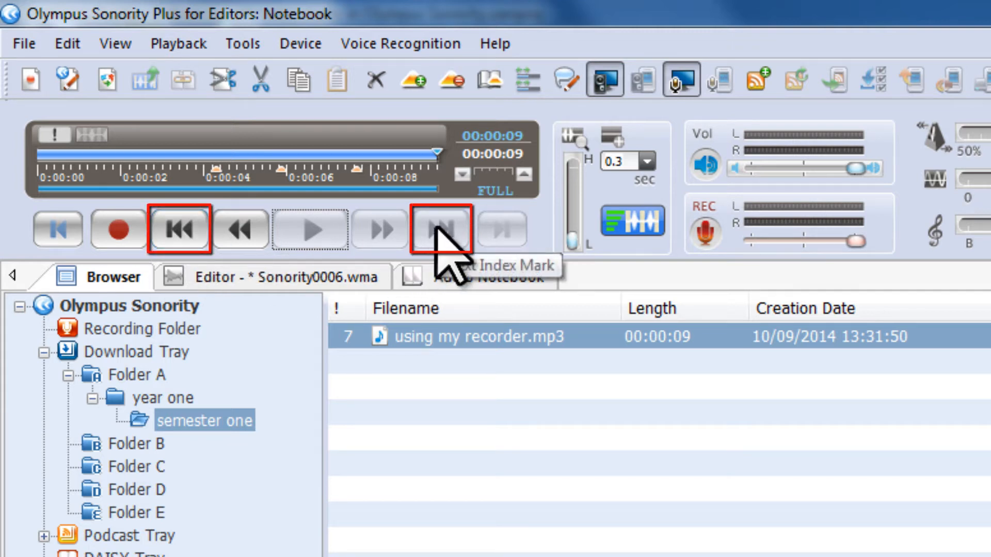
mouse_move(180, 229)
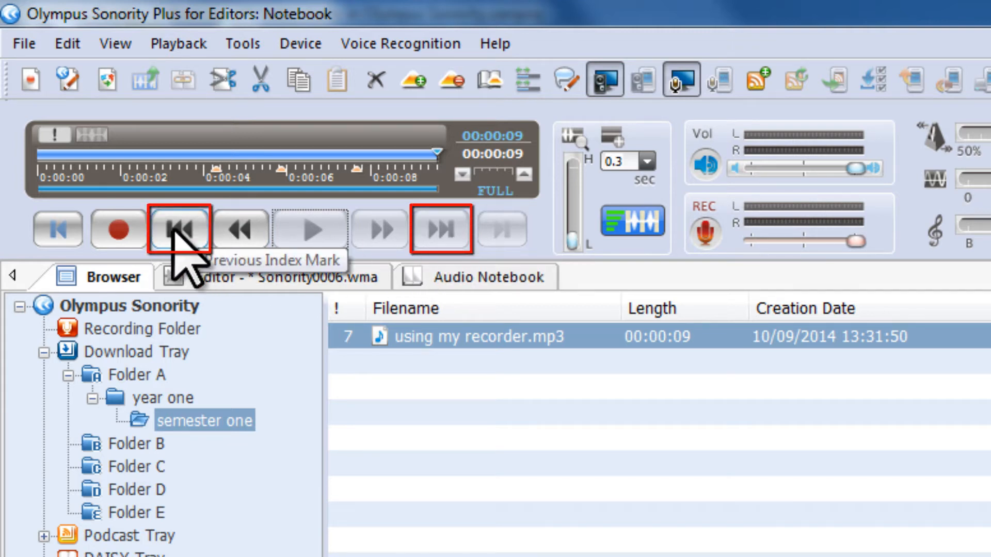
Jump back to the 00:00:05 index mark, play from there and stop around 00:00:07
left_click(180, 229)
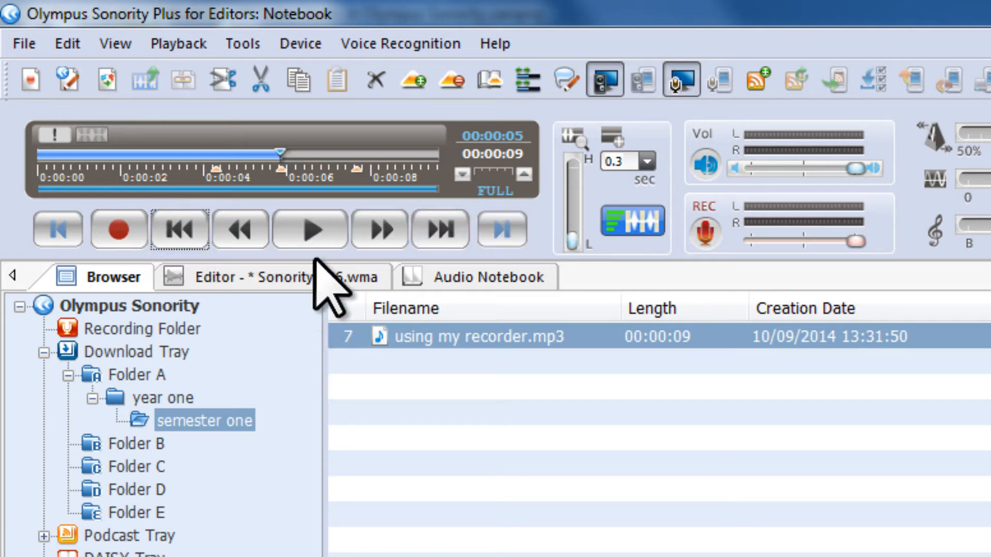
left_click(309, 229)
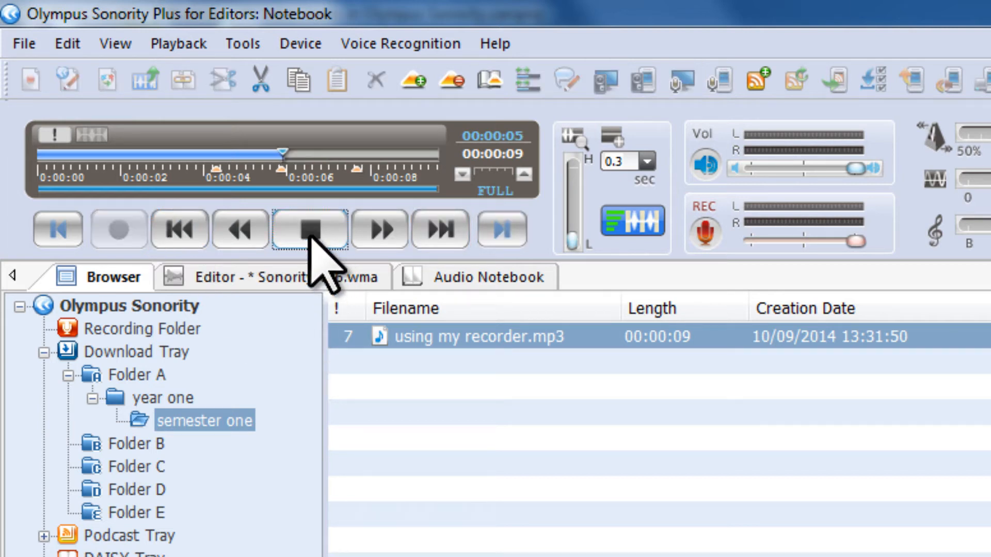
left_click(308, 229)
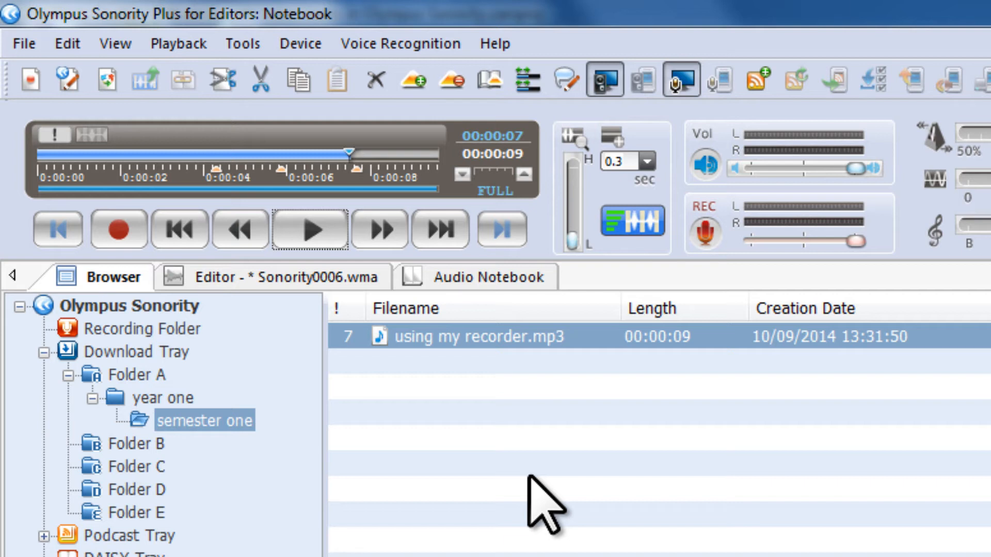
mouse_move(89, 229)
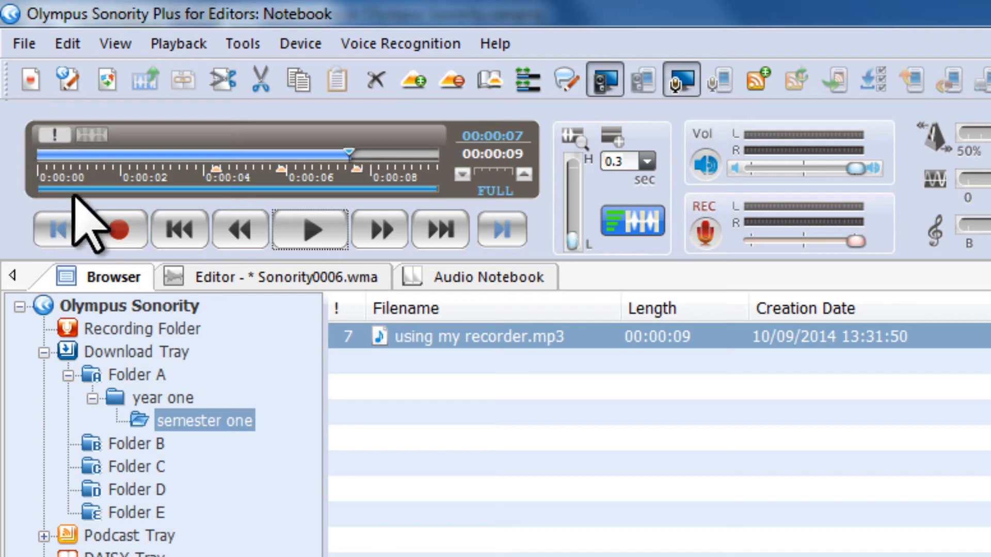
mouse_move(190, 142)
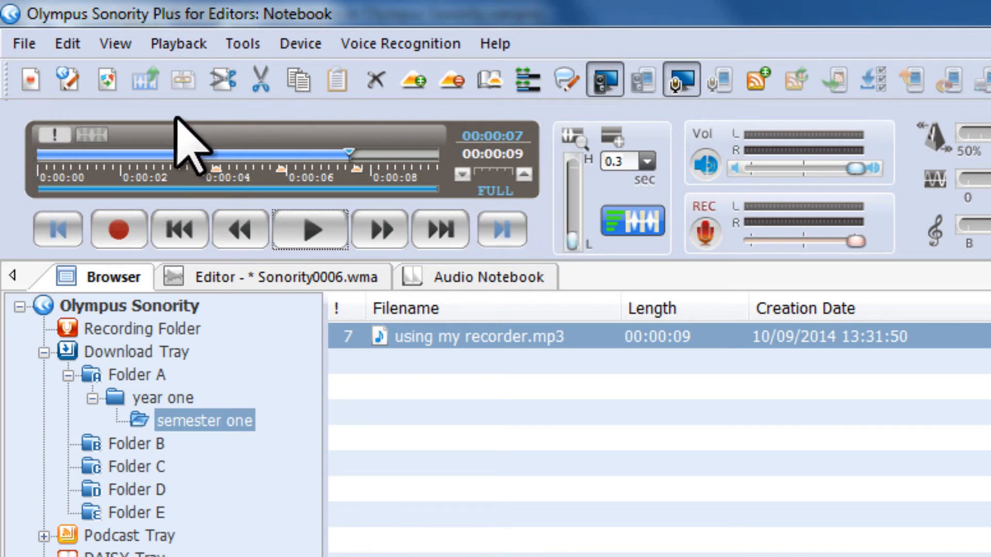
mouse_move(534, 234)
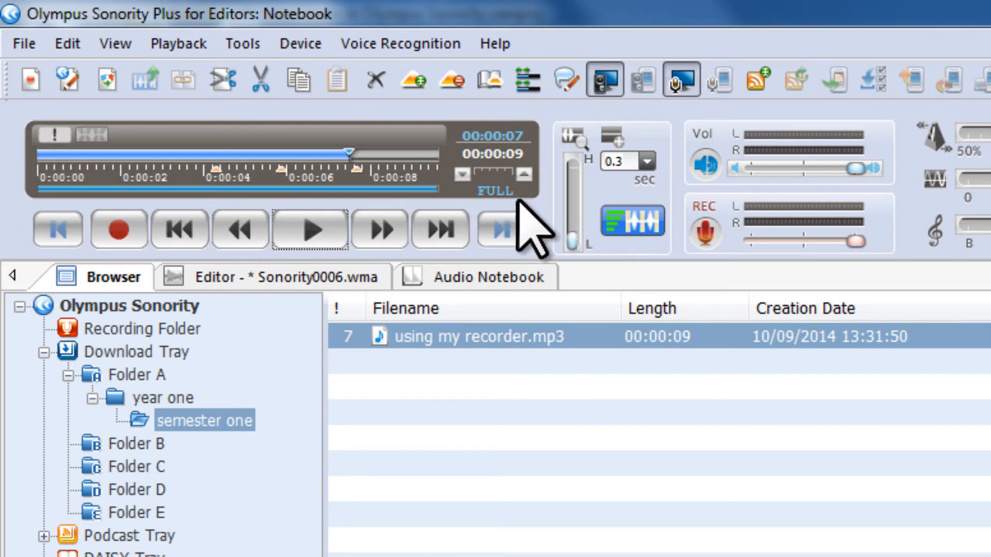
mouse_move(550, 164)
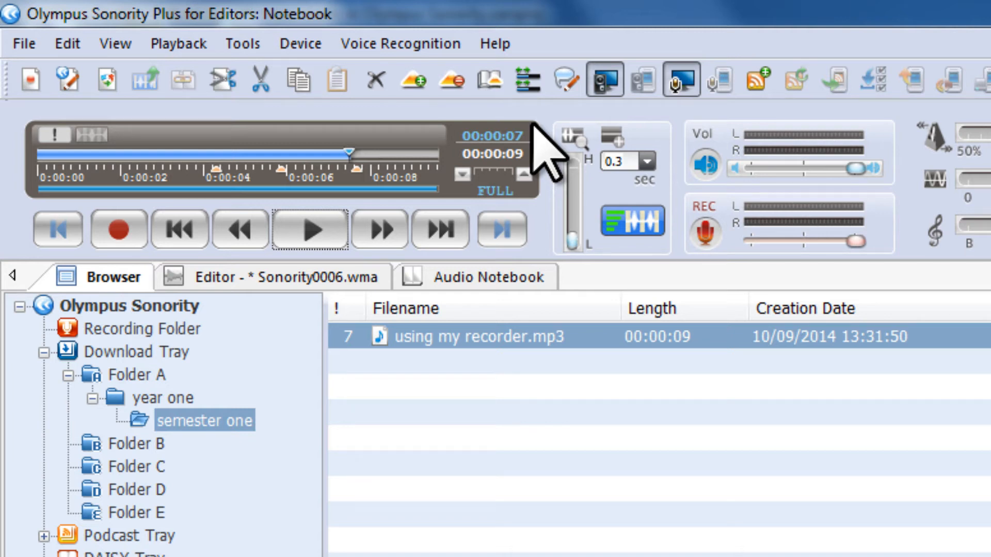
mouse_move(414, 190)
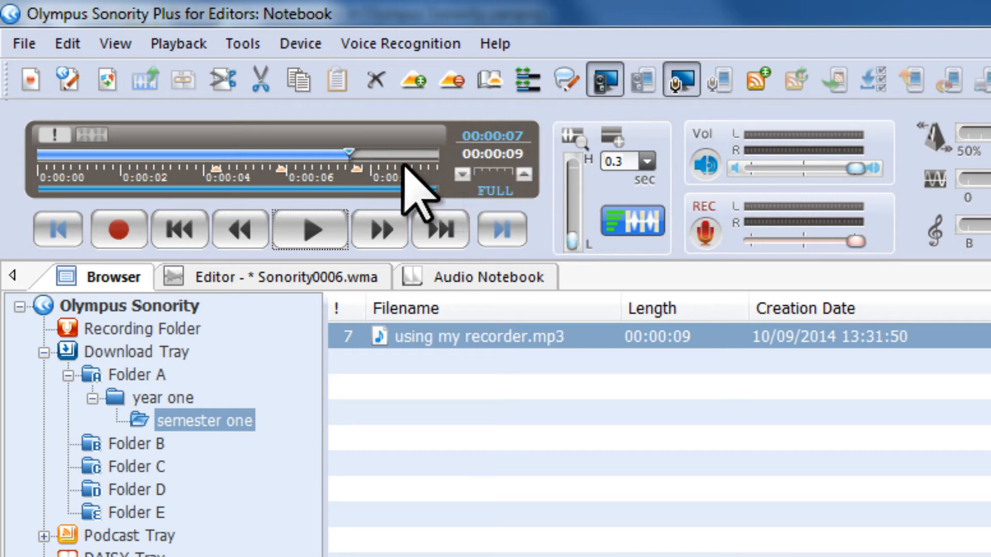
mouse_move(385, 200)
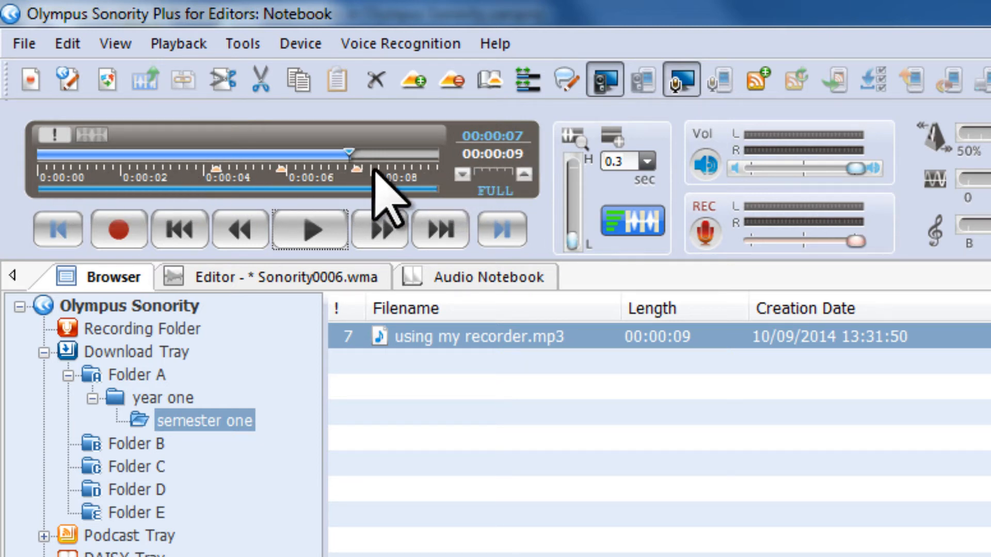
mouse_move(322, 196)
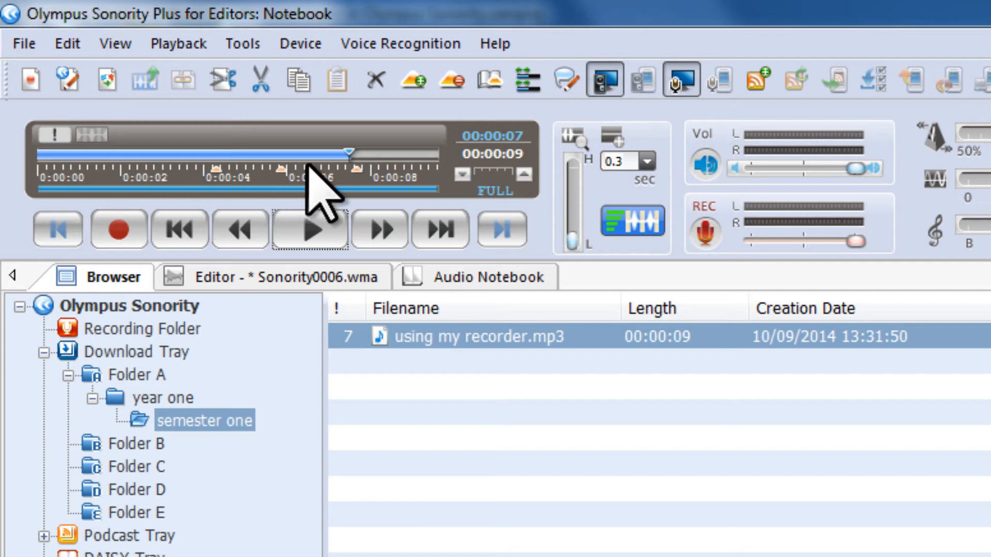
mouse_move(396, 202)
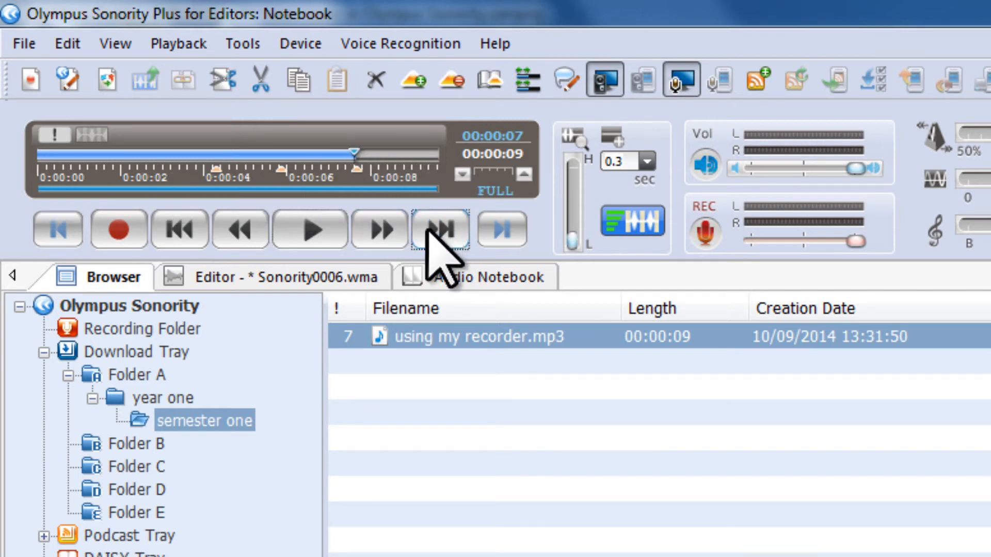
Step the playback position back from 00:00:07 to the index mark at 00:00:05
left_click(178, 229)
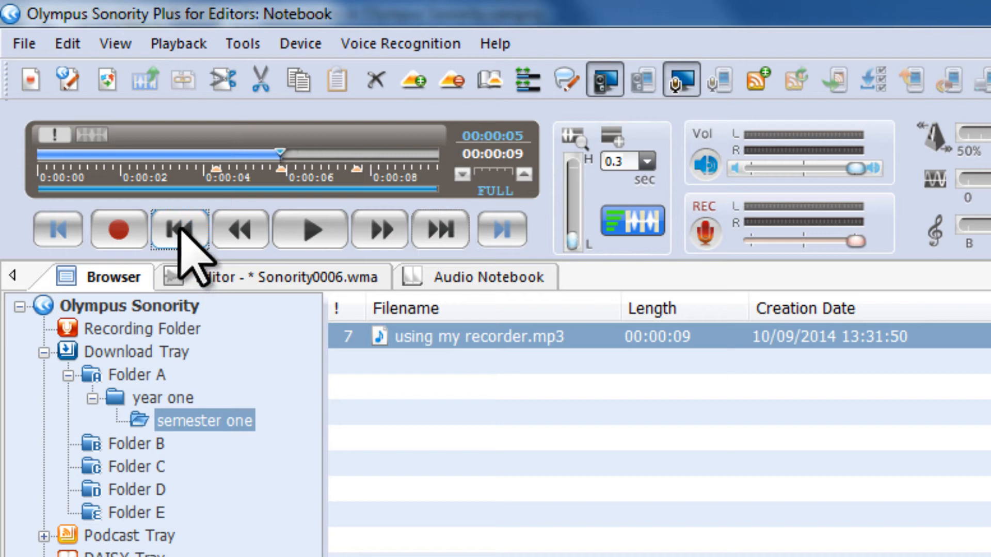
mouse_move(493, 155)
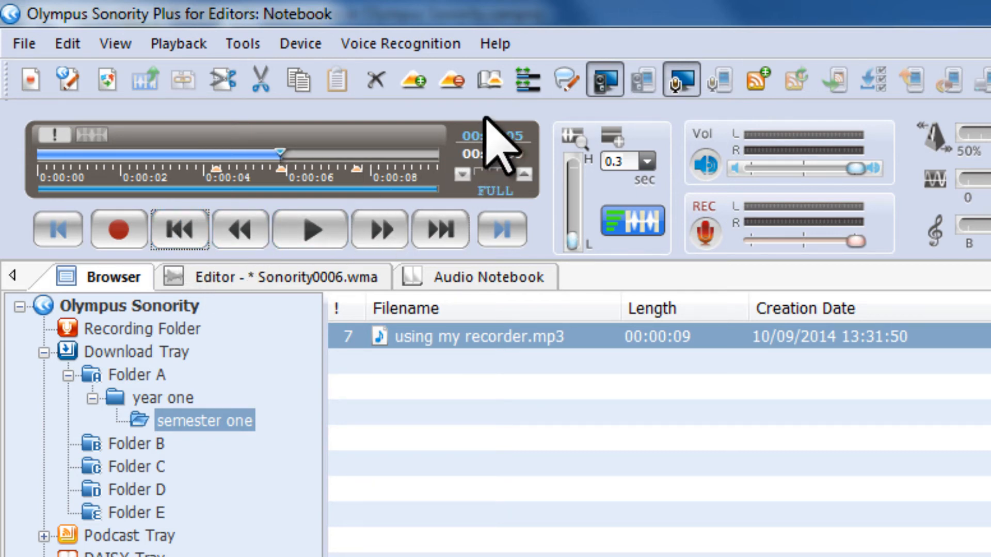
mouse_move(489, 81)
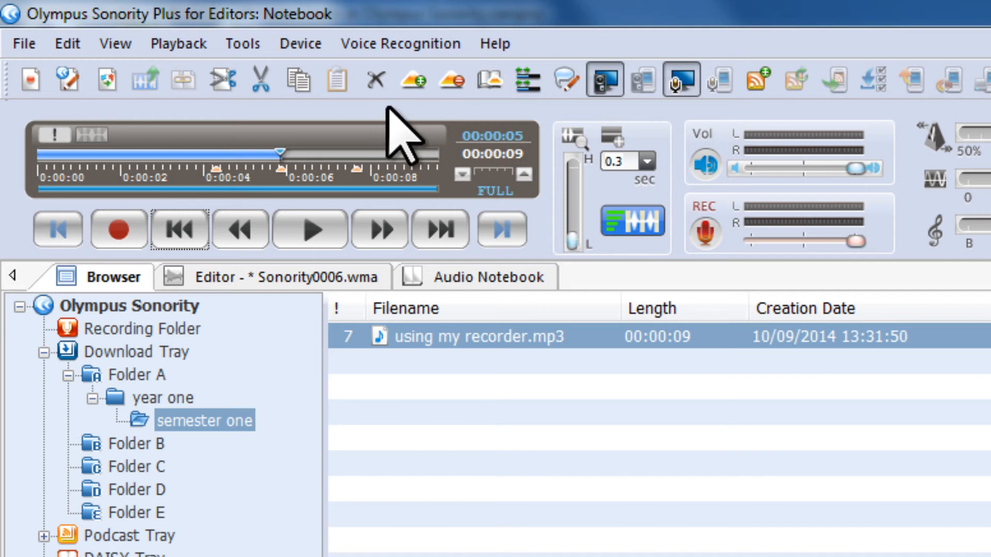
mouse_move(451, 79)
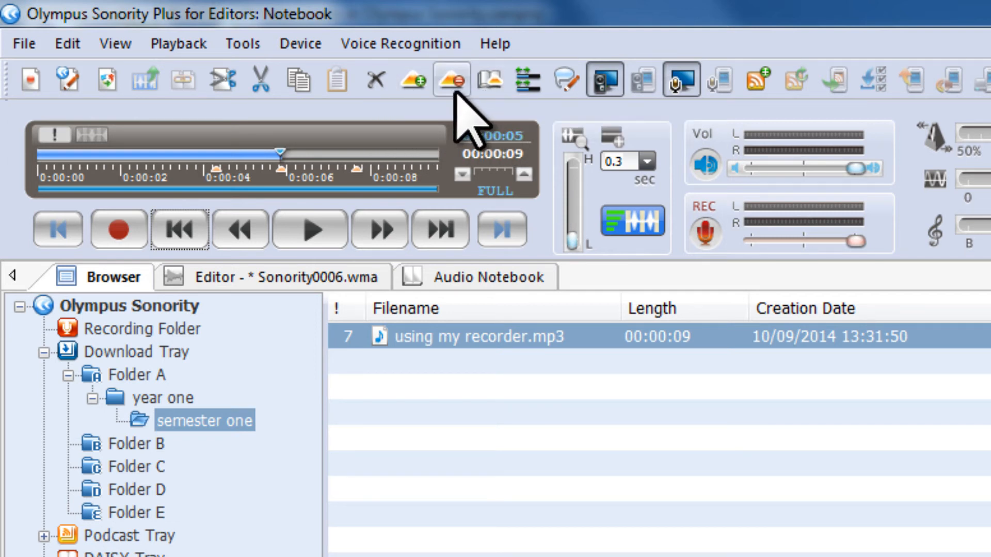
mouse_move(412, 80)
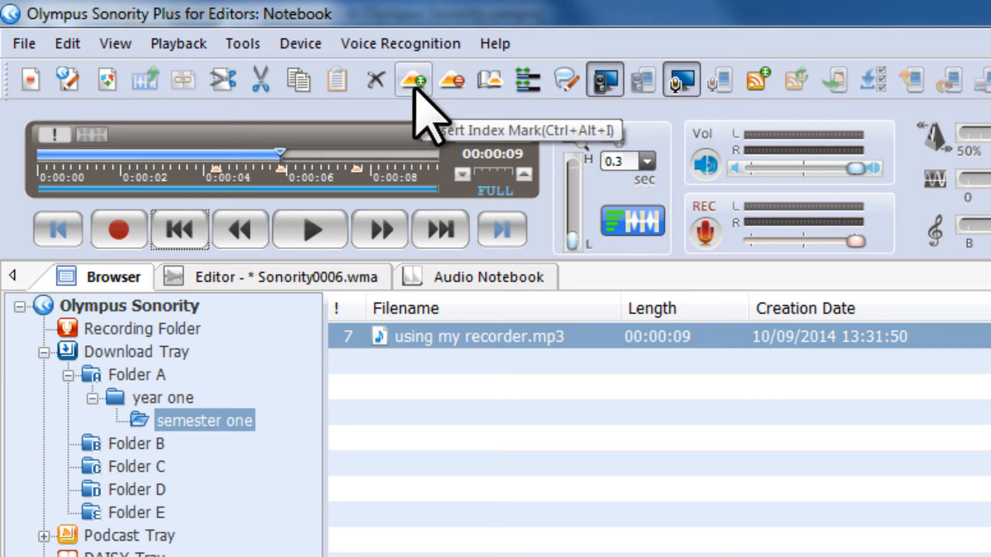
mouse_move(450, 81)
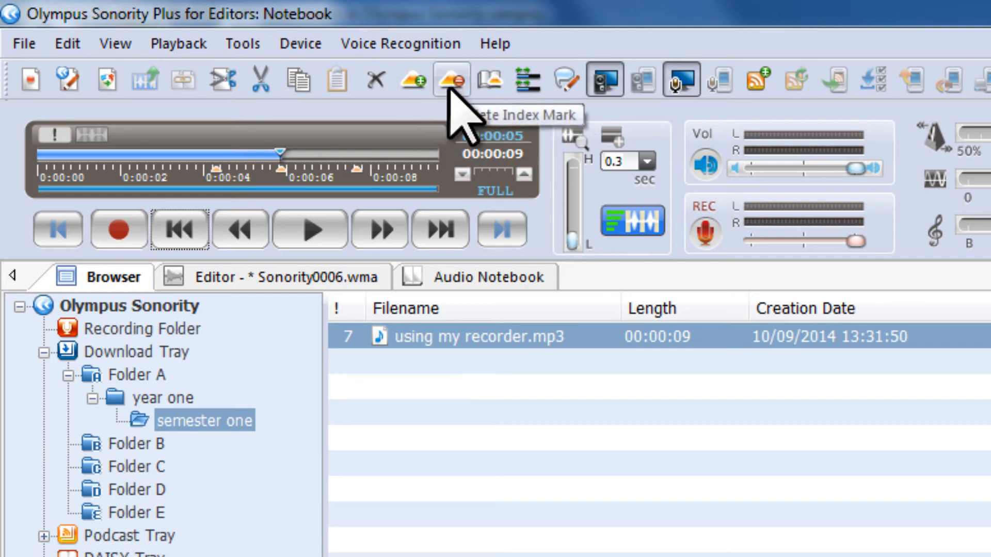
mouse_move(489, 80)
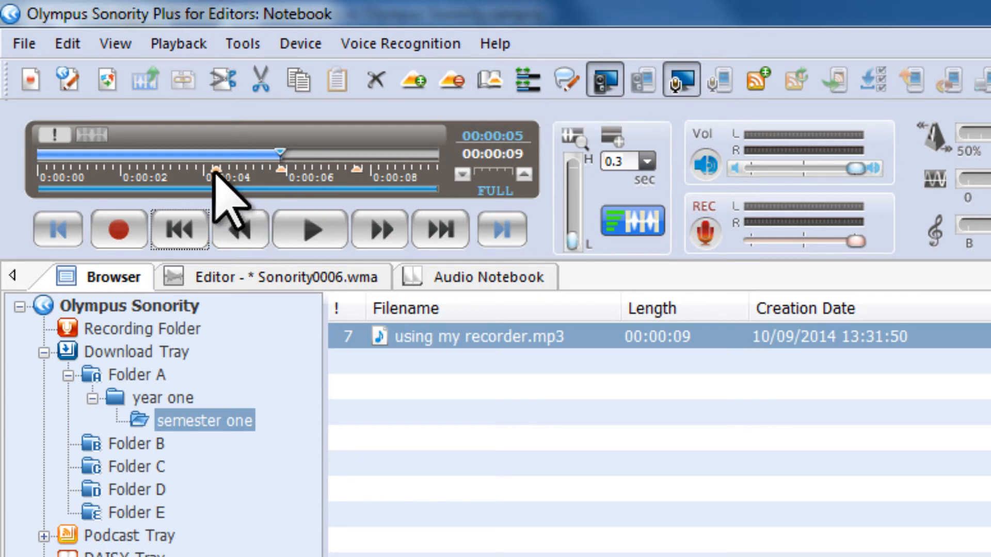
mouse_move(373, 190)
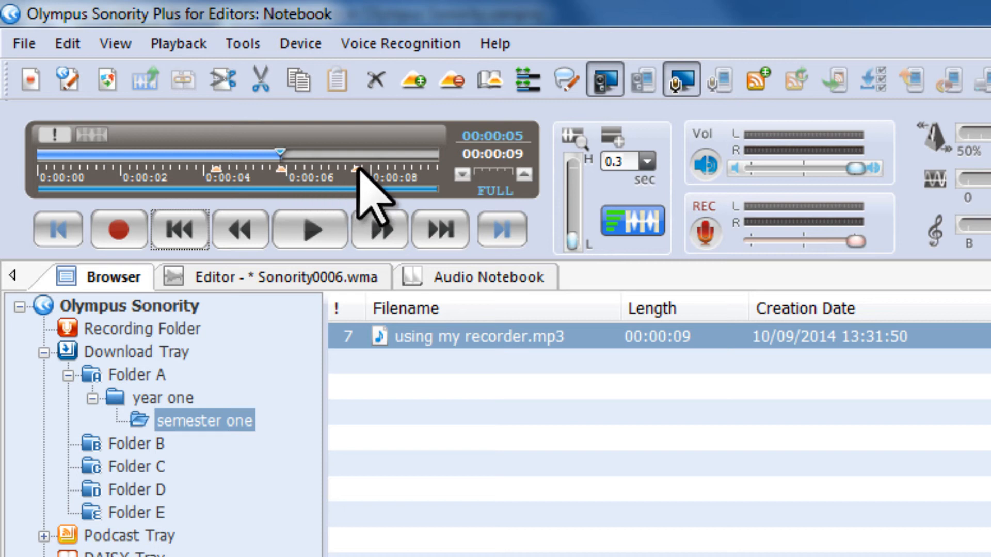
mouse_move(545, 436)
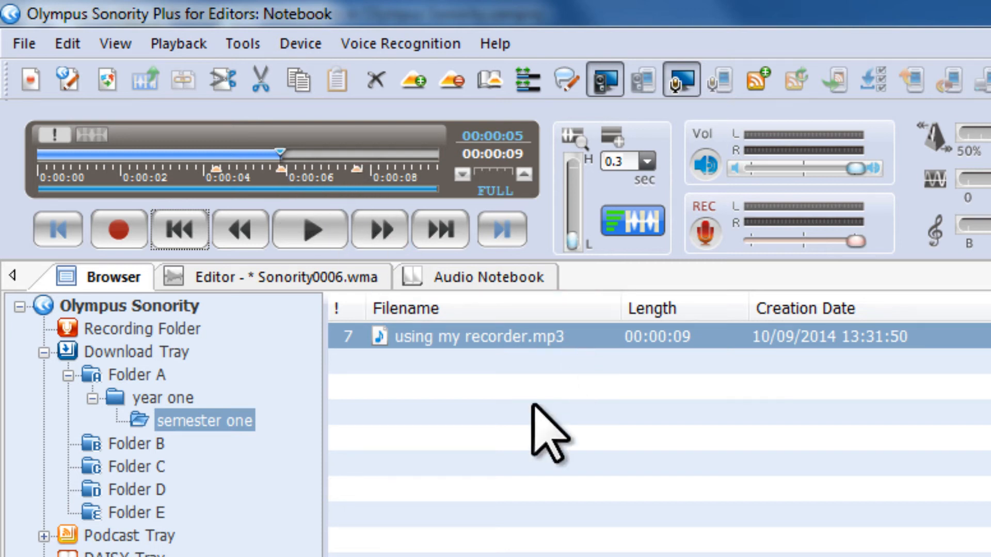
mouse_move(488, 81)
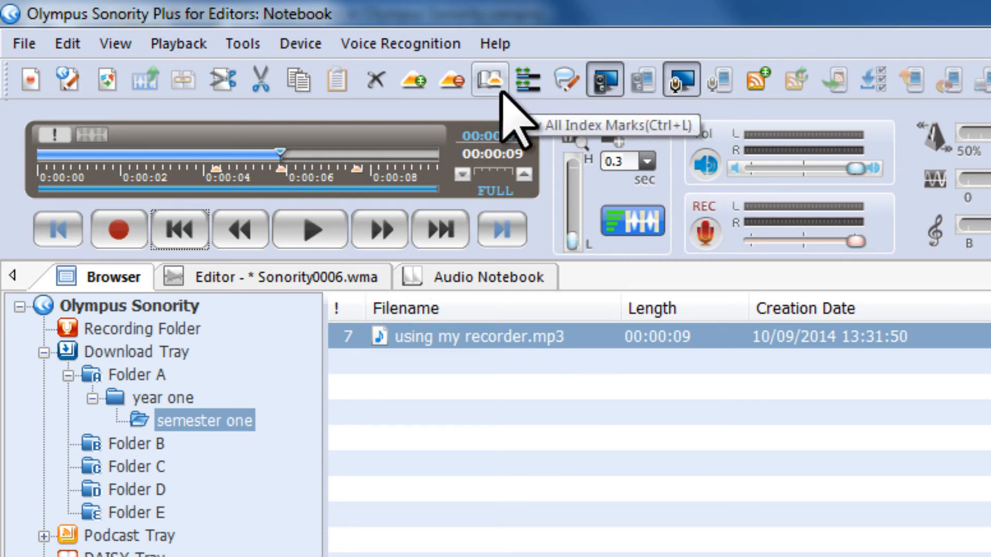
Show all three index marks in the dialog and skip to mark 3 at 00:00:07
left_click(488, 79)
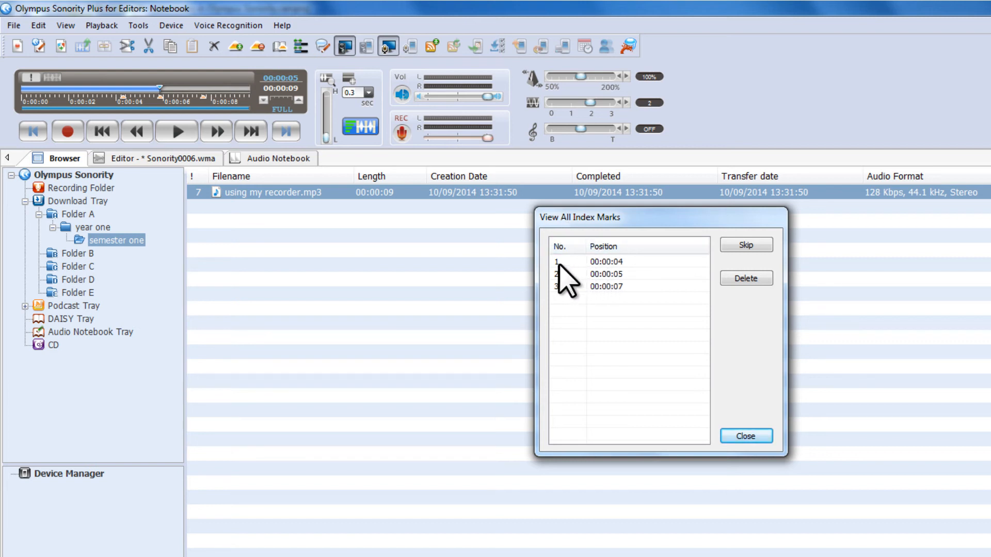
mouse_move(566, 277)
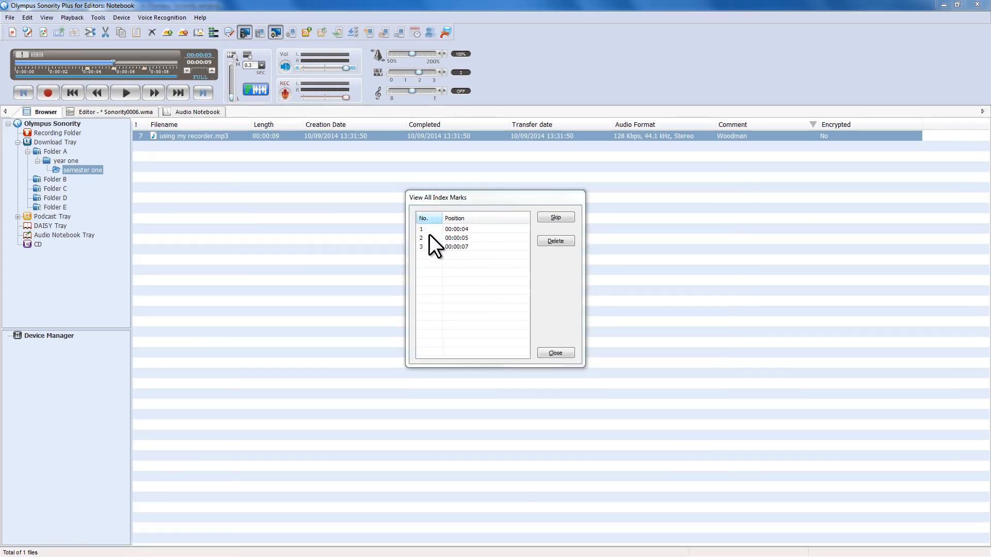
left_click(554, 353)
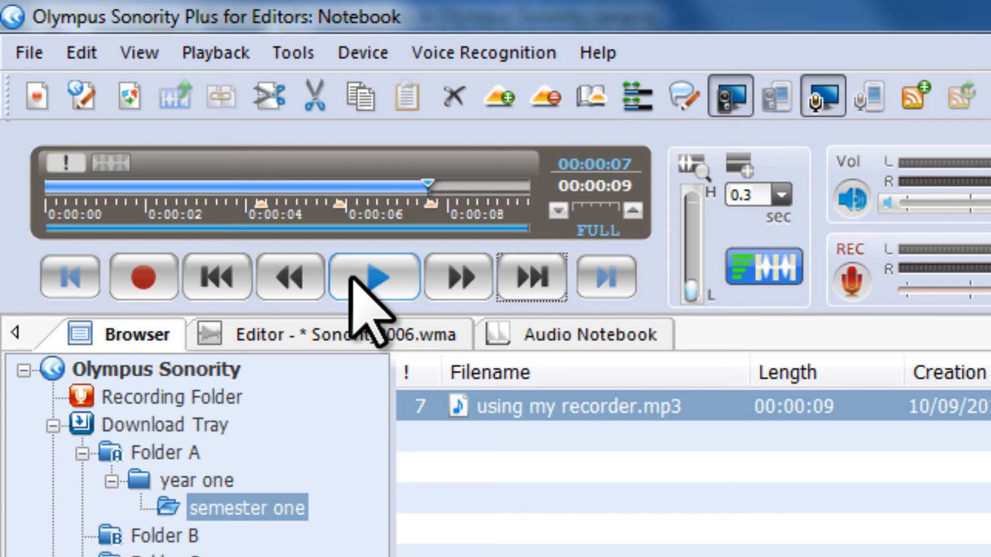
Play from the 7-second index mark to the 9-second end and stop
left_click(374, 277)
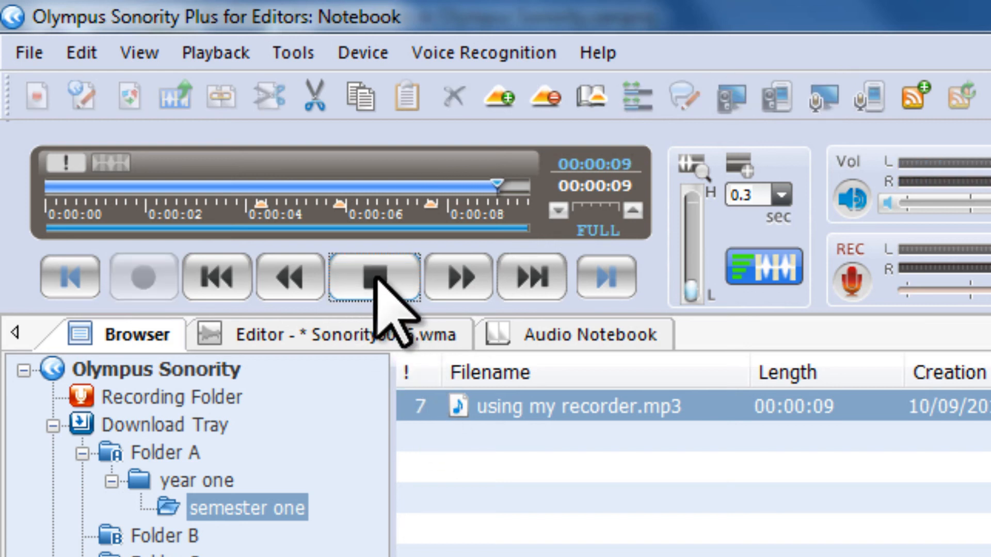
left_click(374, 277)
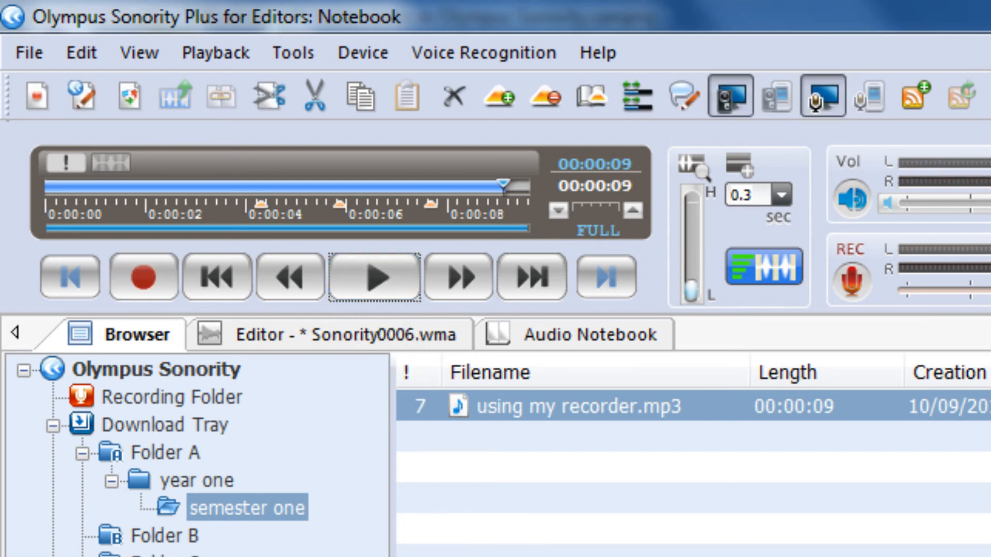